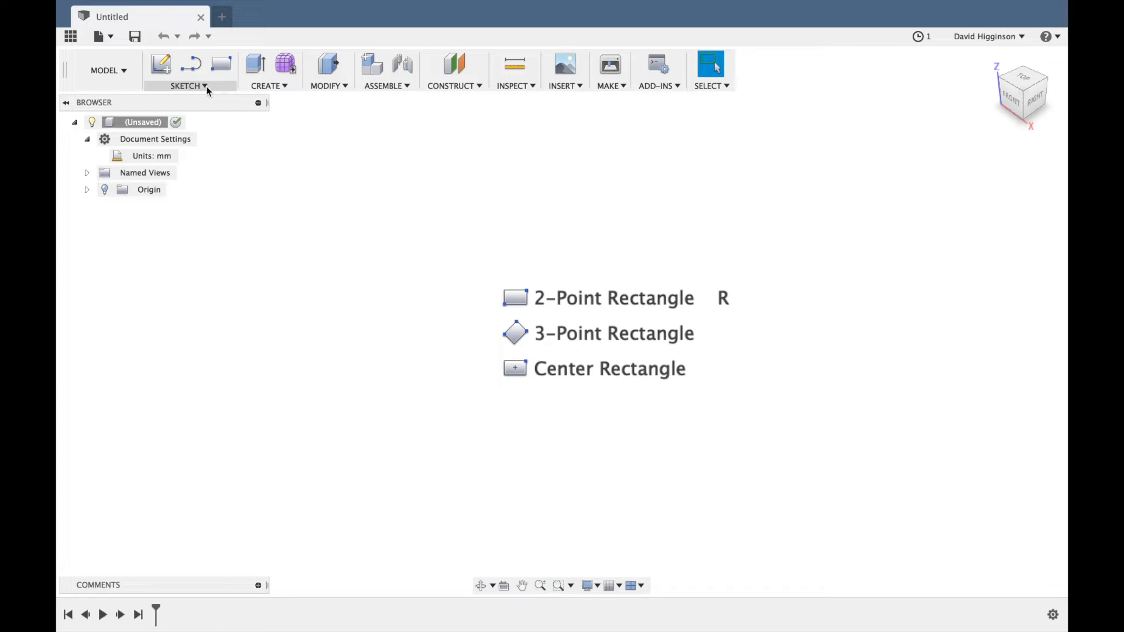
# Choose the 2-Point Rectangle tool to begin a sketch on the XY plane.
pyautogui.click(185, 86)
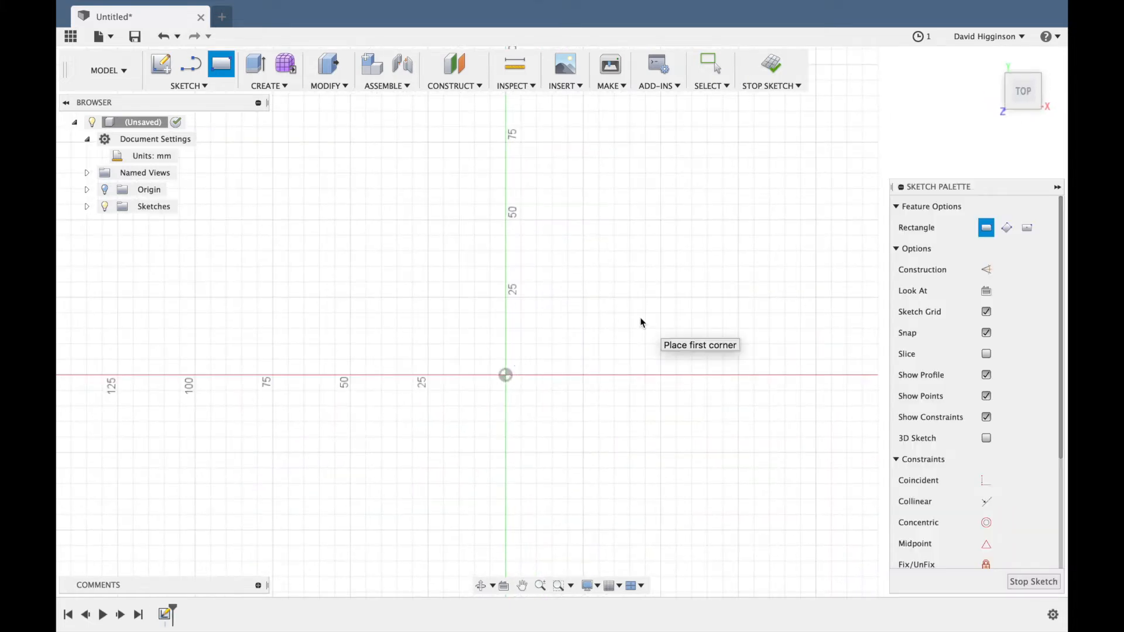
# Draw a 60 × 60 mm rectangle starting at the origin.
pyautogui.click(505, 374)
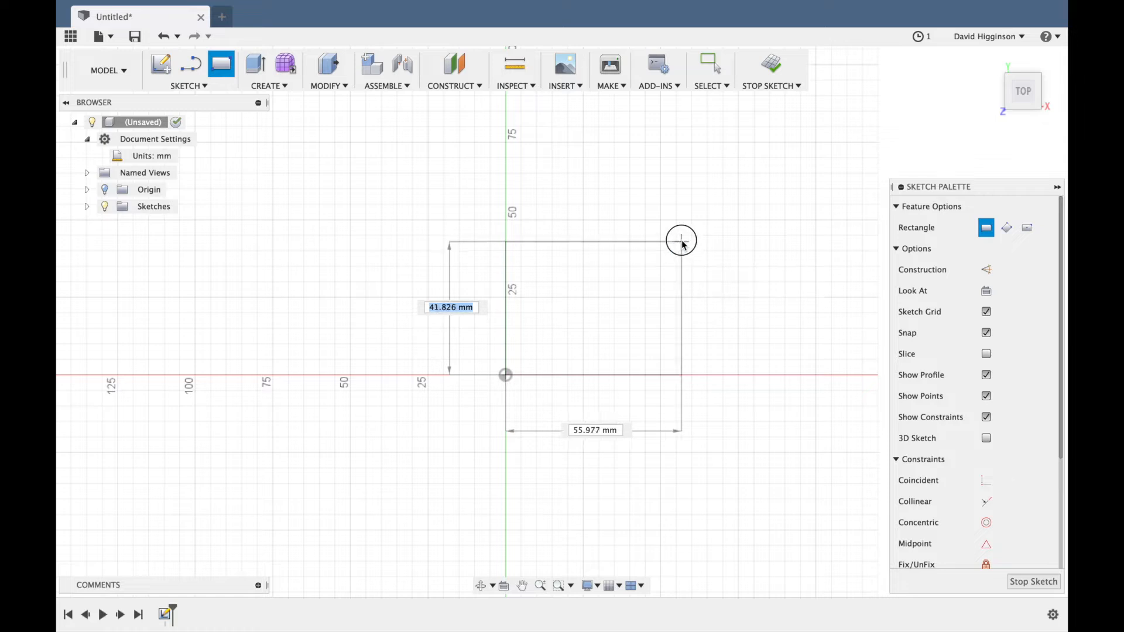
pyautogui.moveTo(713, 208)
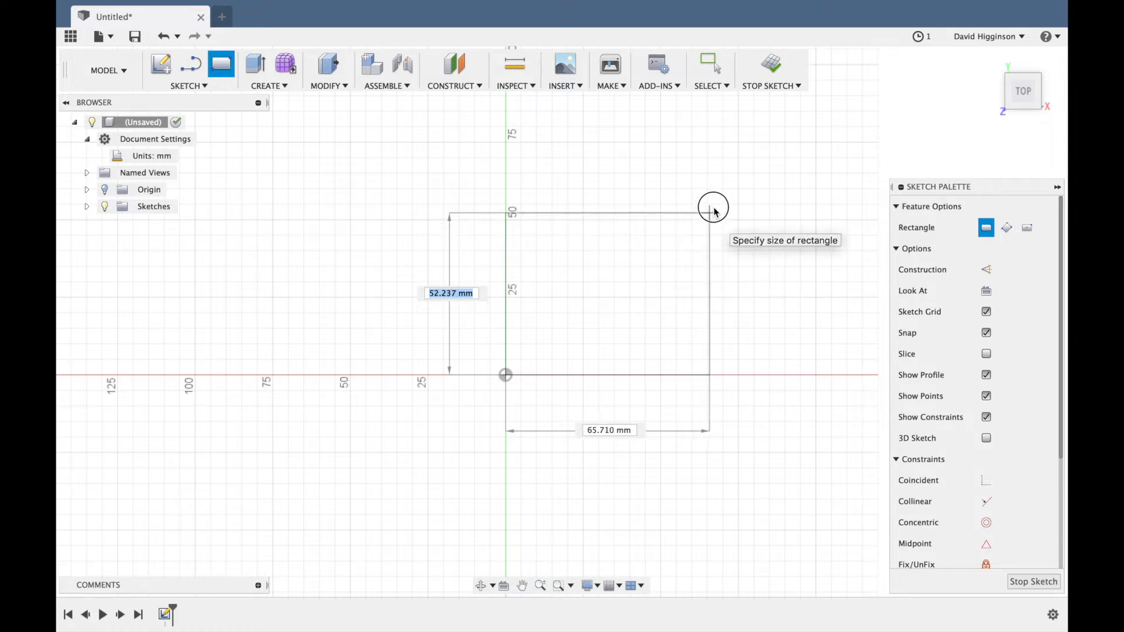
pyautogui.moveTo(727, 192)
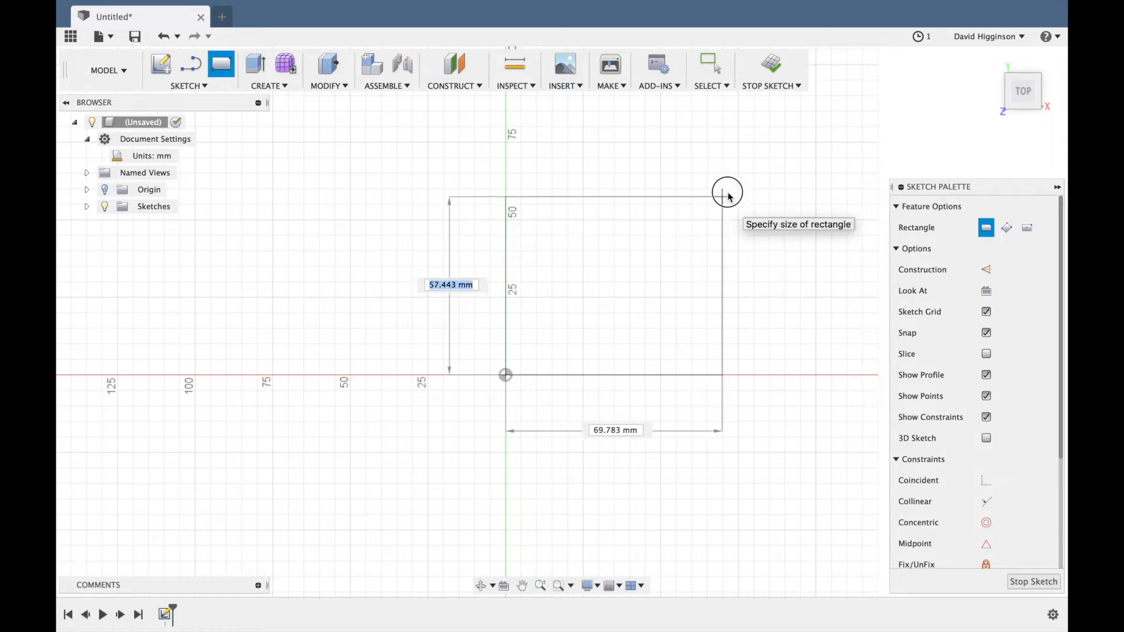
pyautogui.moveTo(736, 187)
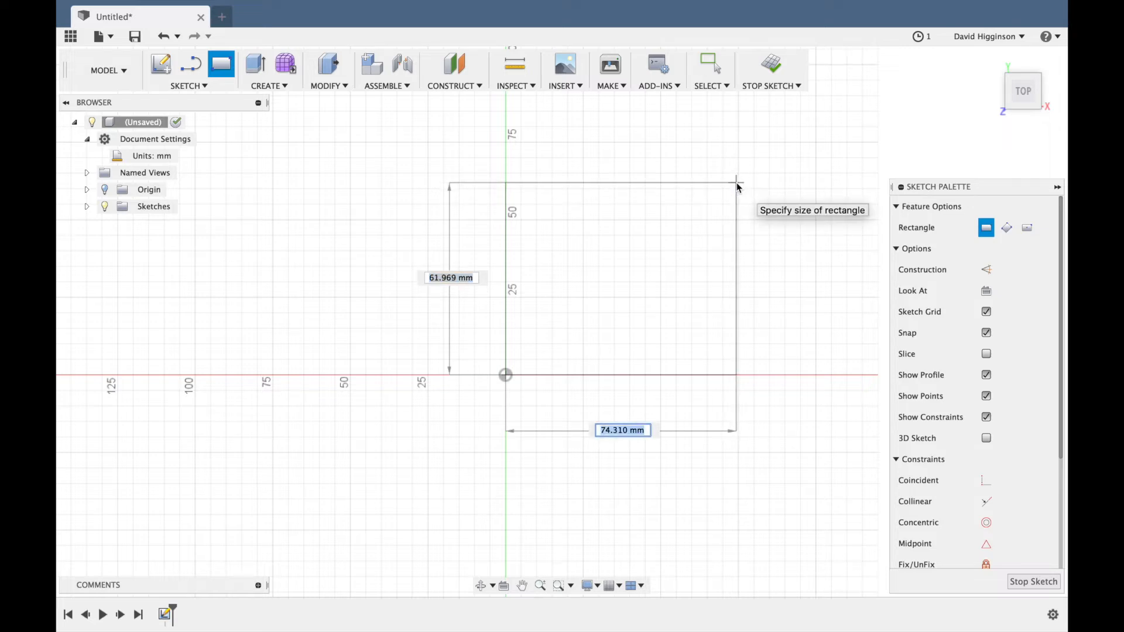
pyautogui.write('60.00')
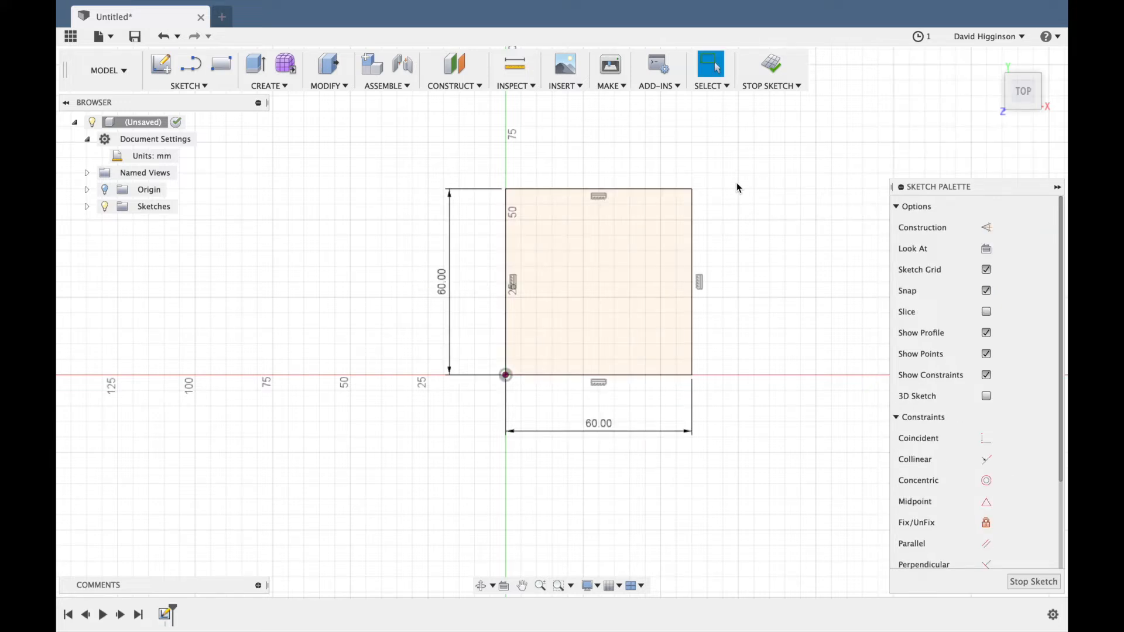
# Create an offset plane 12 mm from the base square profile.
pyautogui.click(454, 71)
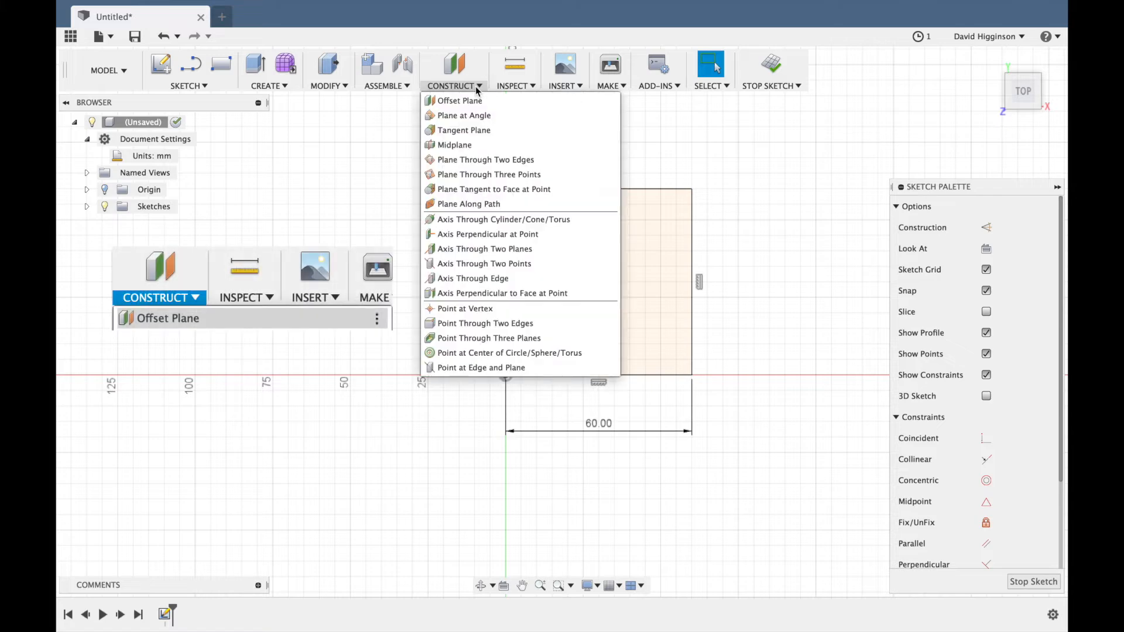
pyautogui.moveTo(458, 100)
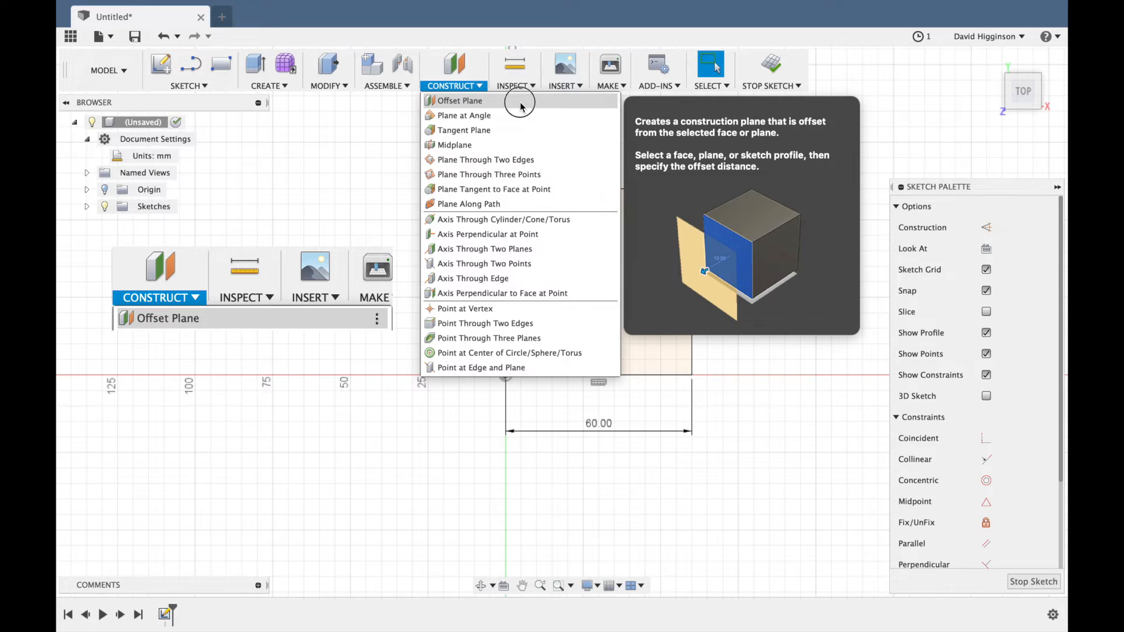
pyautogui.click(459, 100)
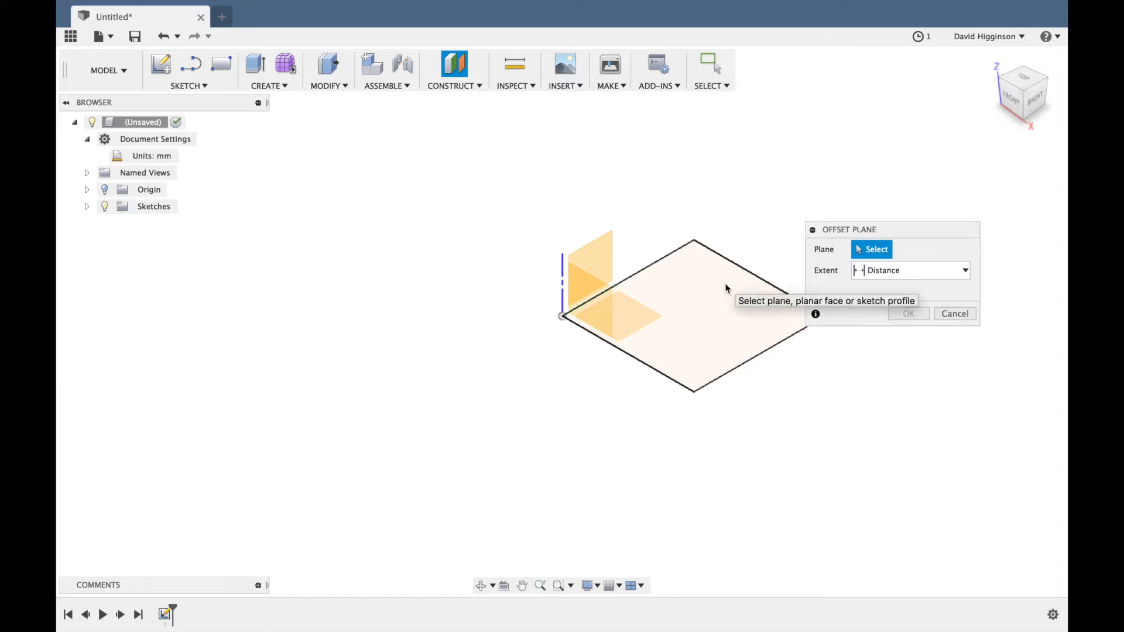
pyautogui.click(674, 316)
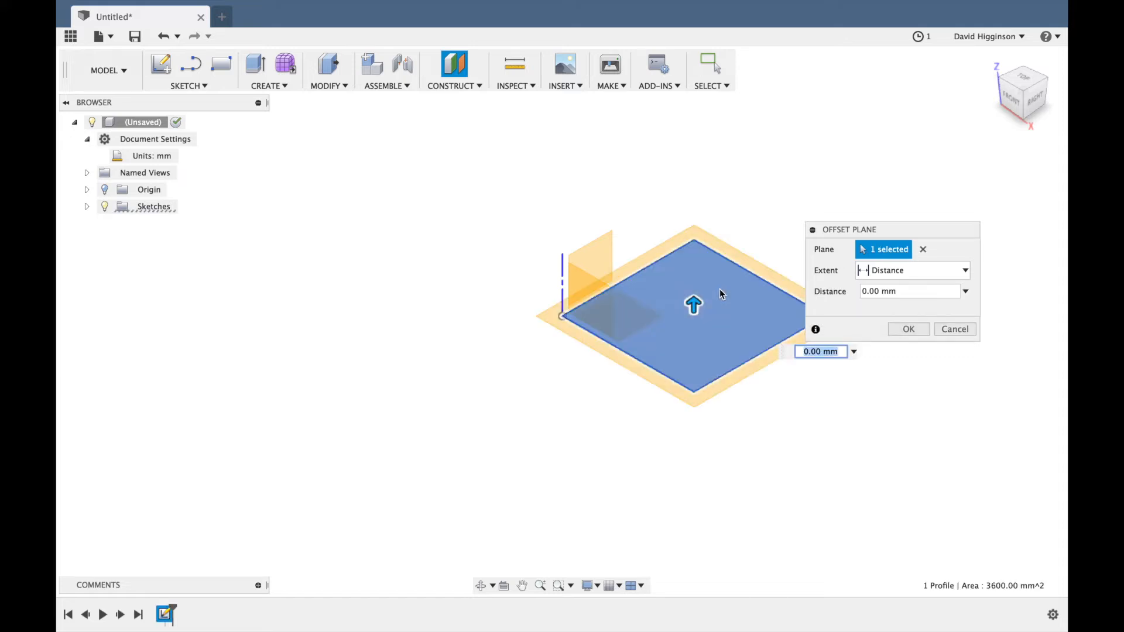
pyautogui.click(820, 351)
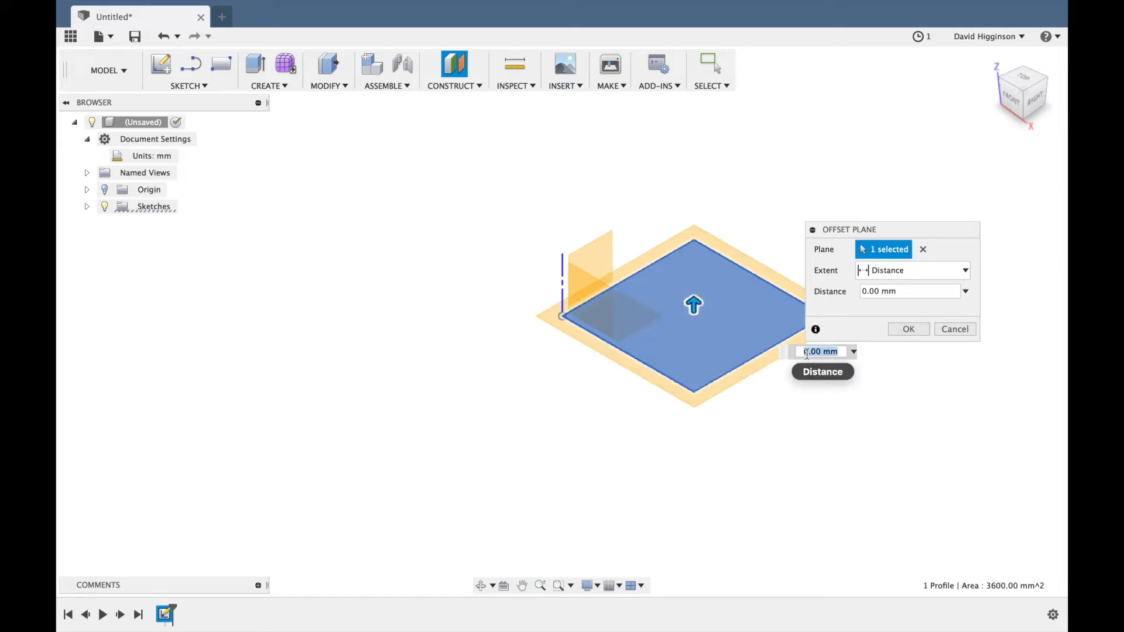
pyautogui.moveTo(807, 394)
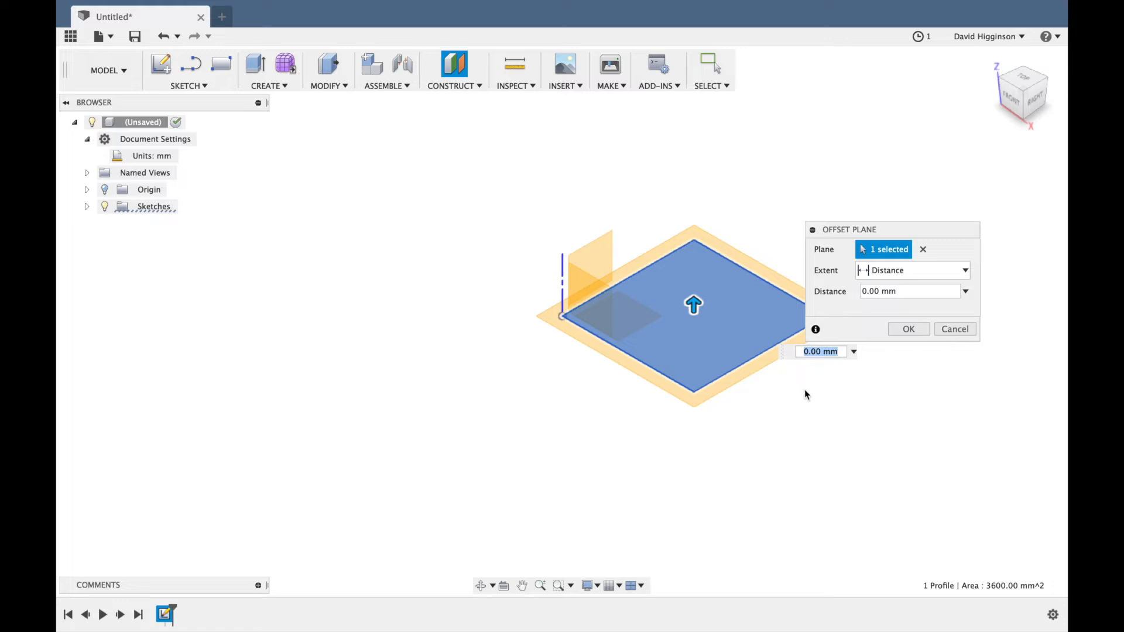
pyautogui.write('12')
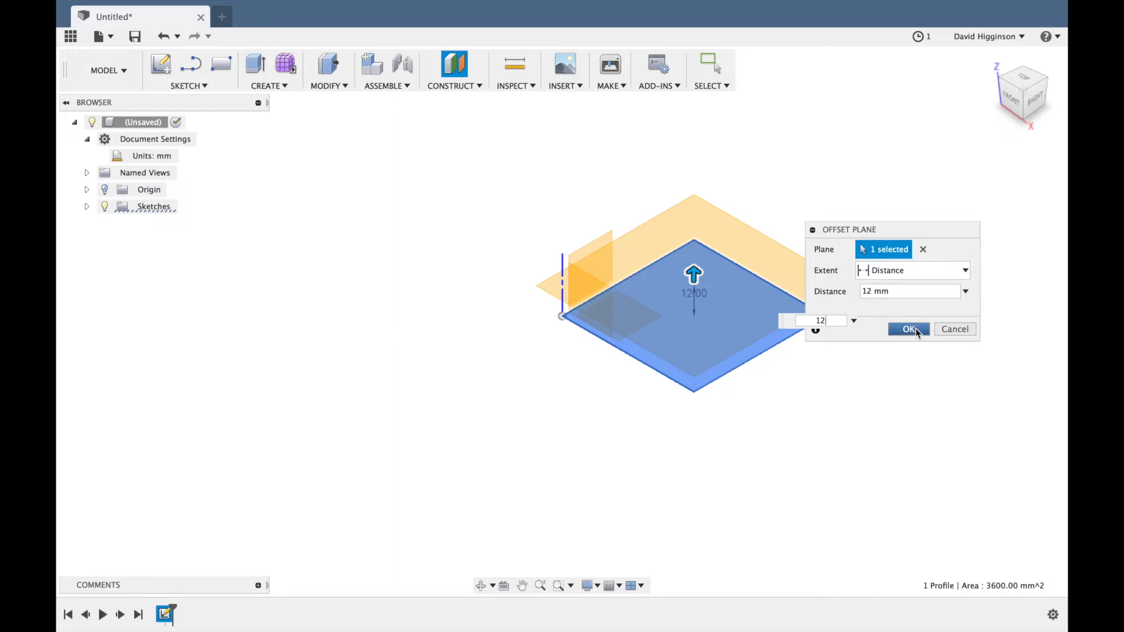
pyautogui.click(908, 329)
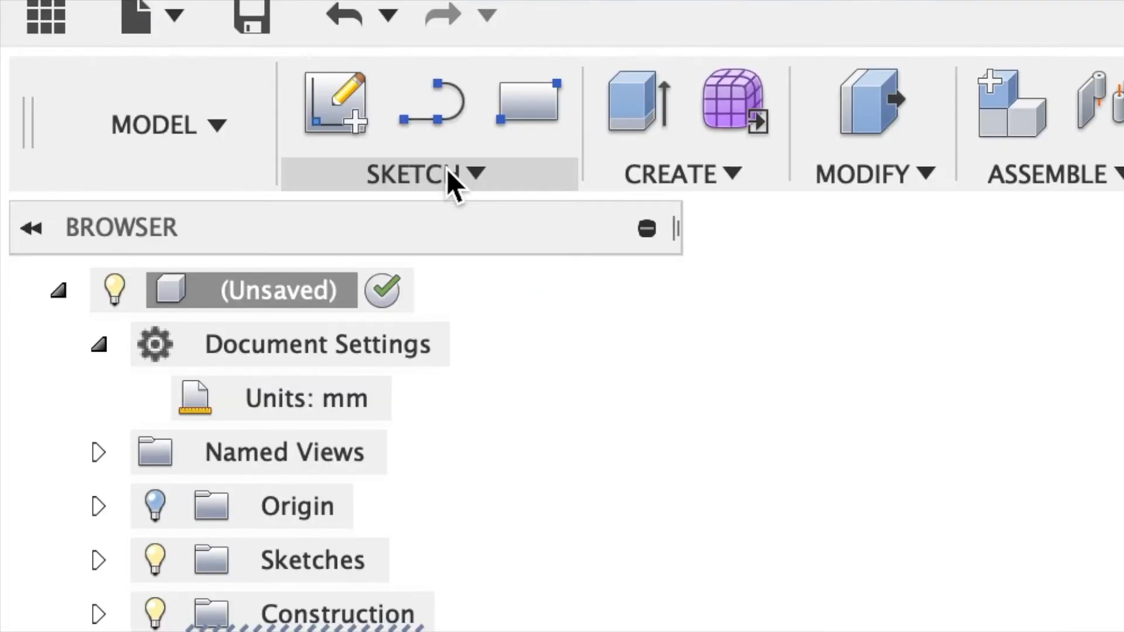
# Draw a centred 50 mm square on the offset plane and finish the sketch.
pyautogui.click(427, 173)
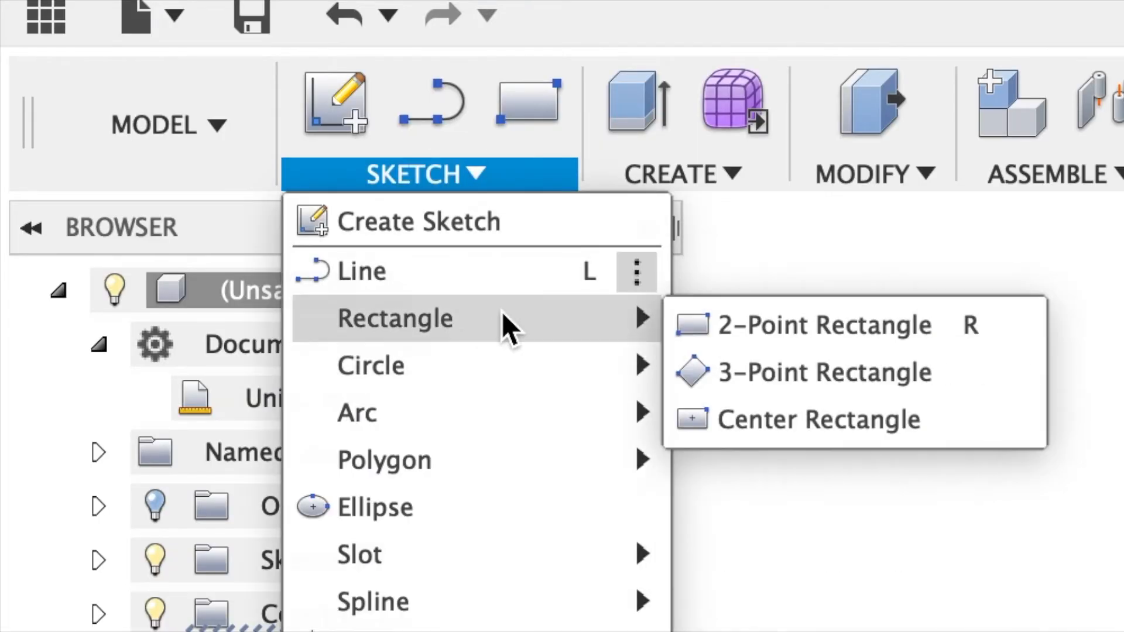
pyautogui.moveTo(817, 419)
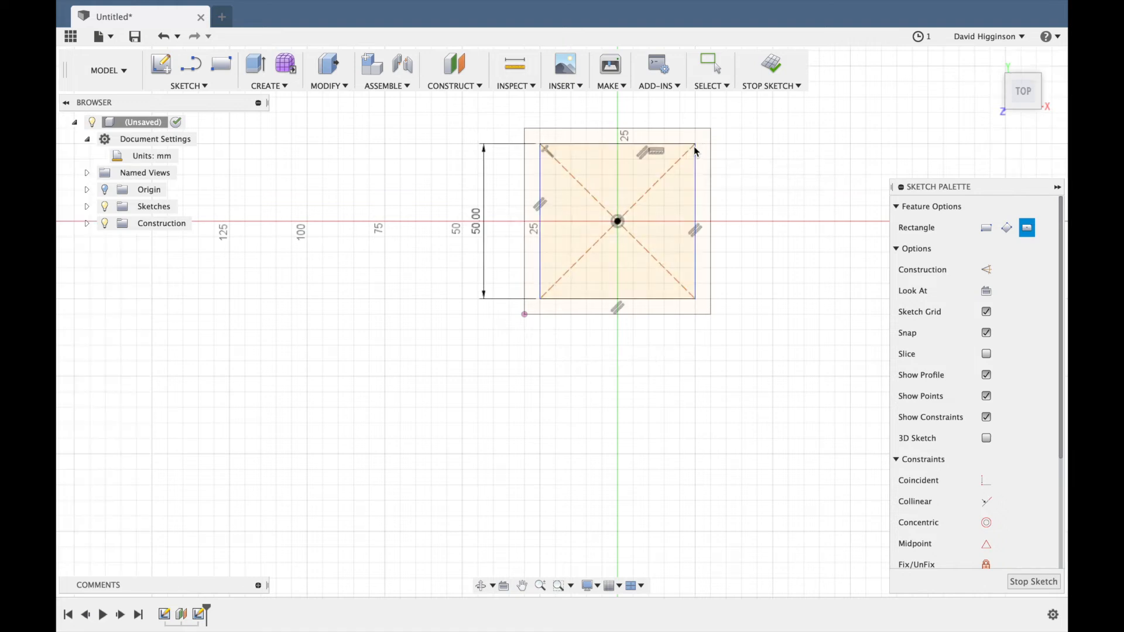
pyautogui.click(711, 64)
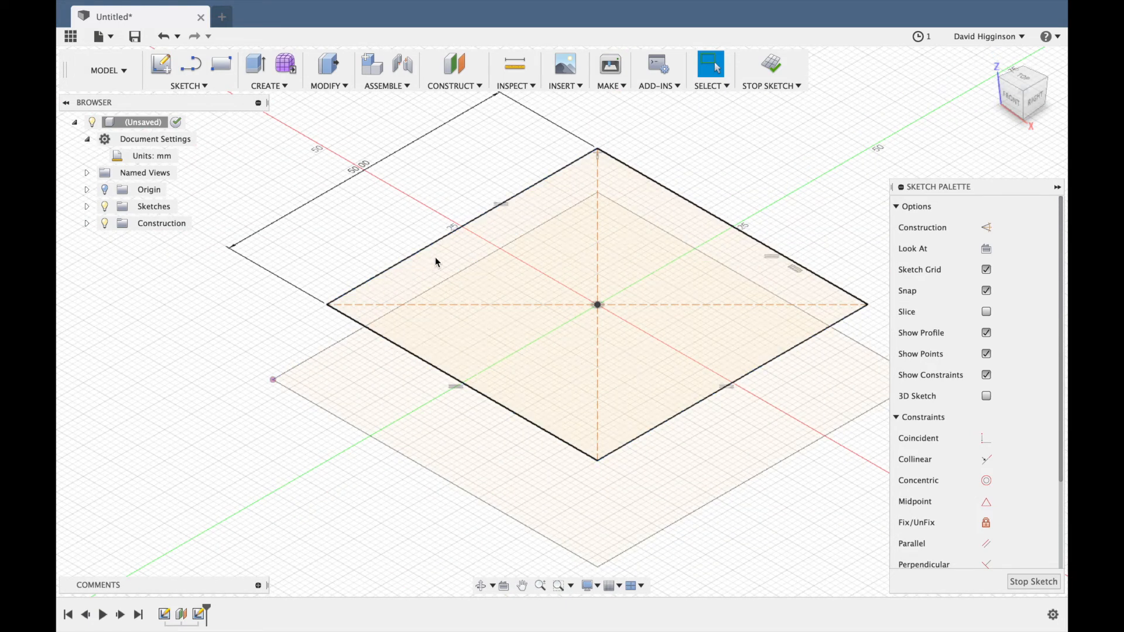
pyautogui.moveTo(709, 291)
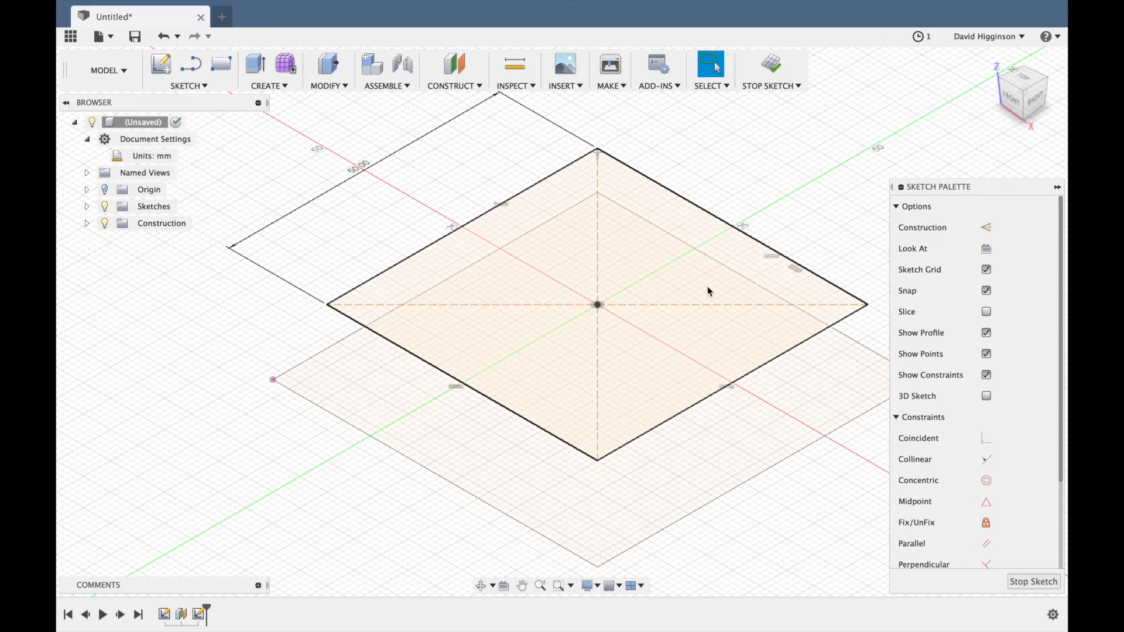
# Loft the 60 mm base square to the 50 mm upper square.
pyautogui.click(268, 70)
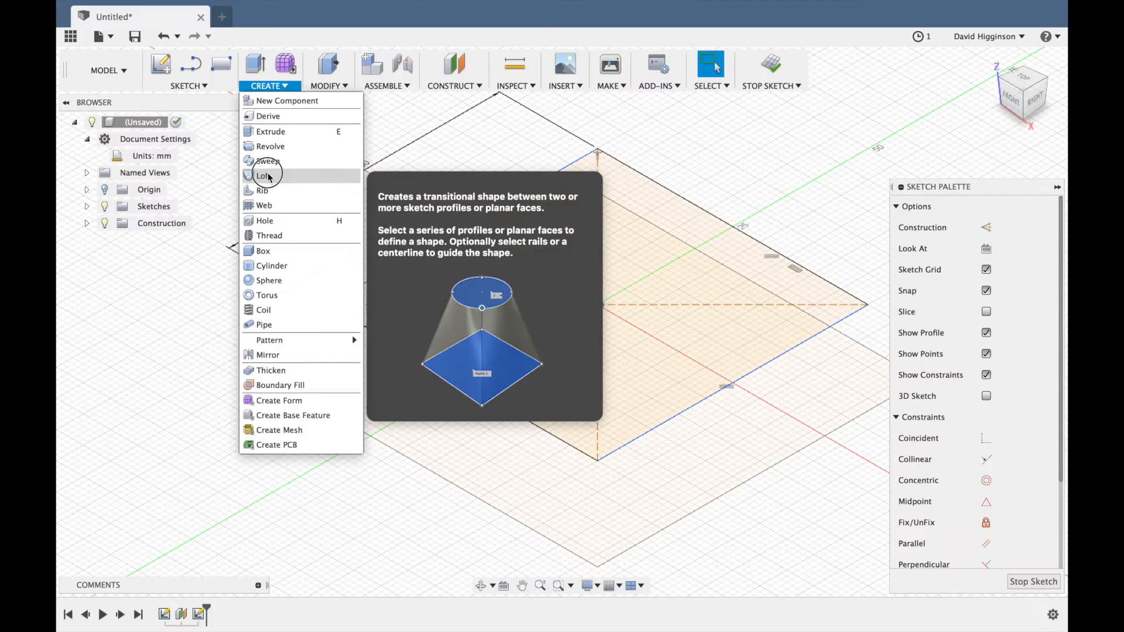
pyautogui.click(264, 176)
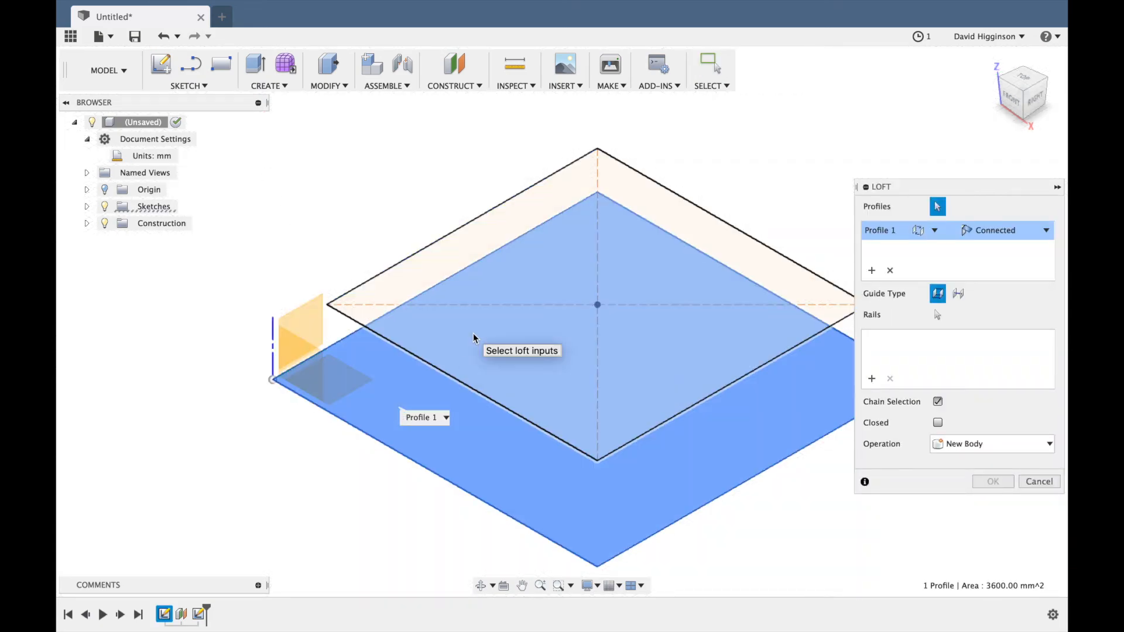
pyautogui.click(598, 200)
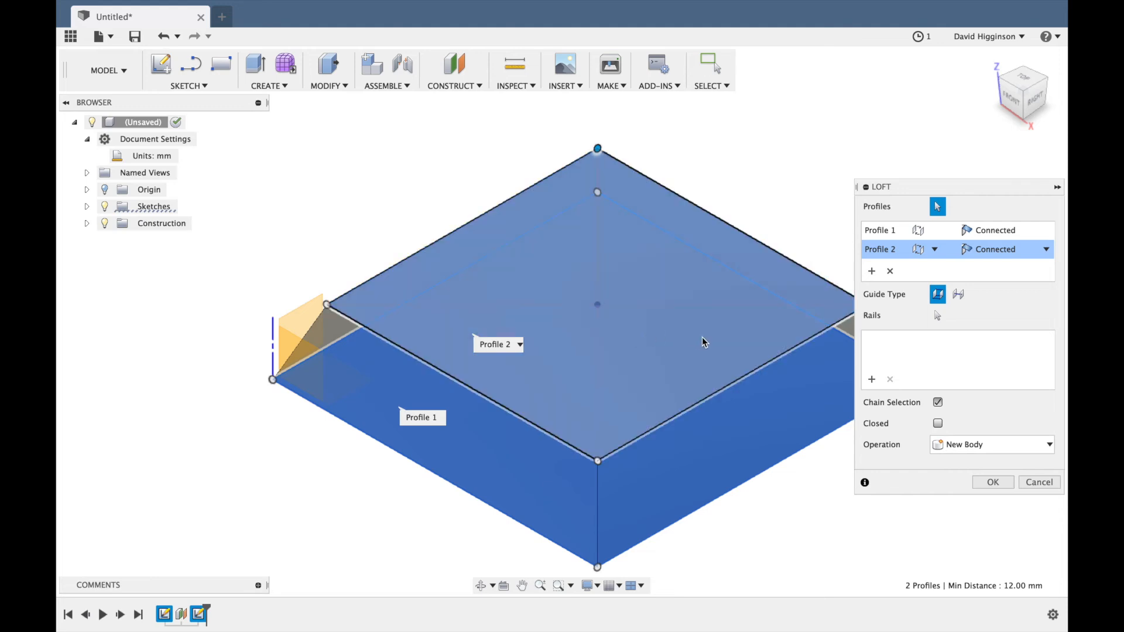
pyautogui.click(992, 481)
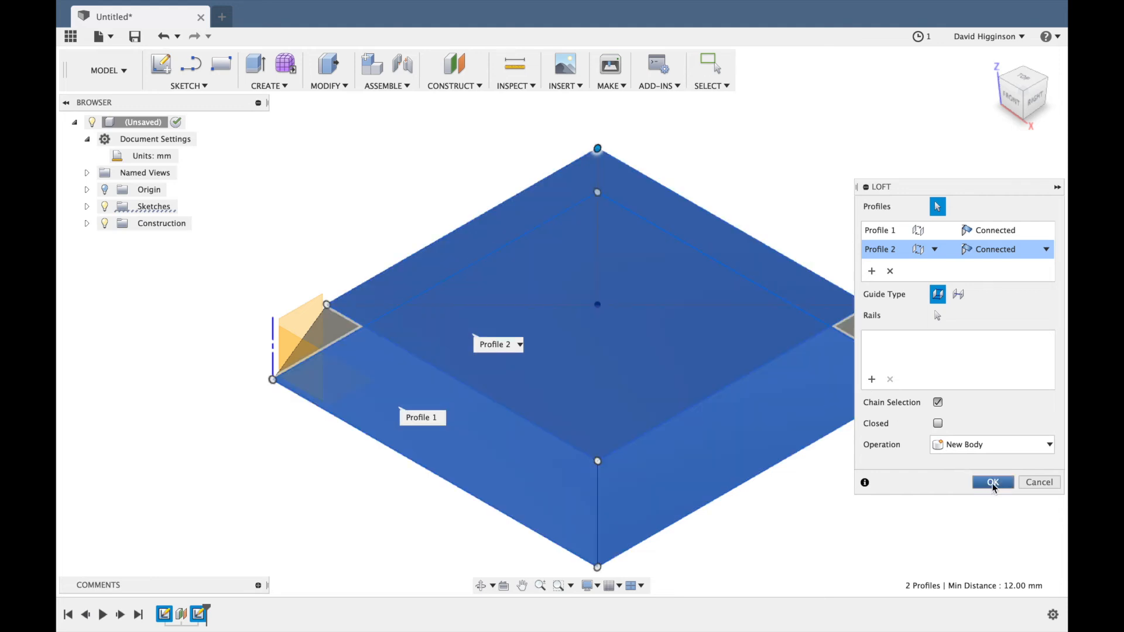
pyautogui.click(992, 482)
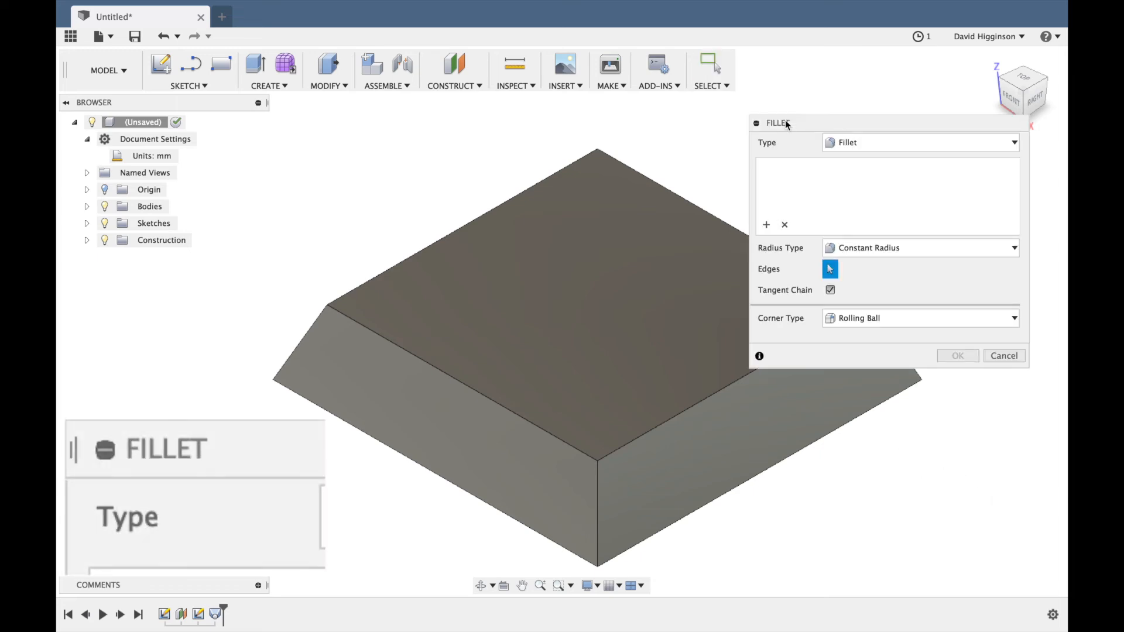
pyautogui.moveTo(613, 496)
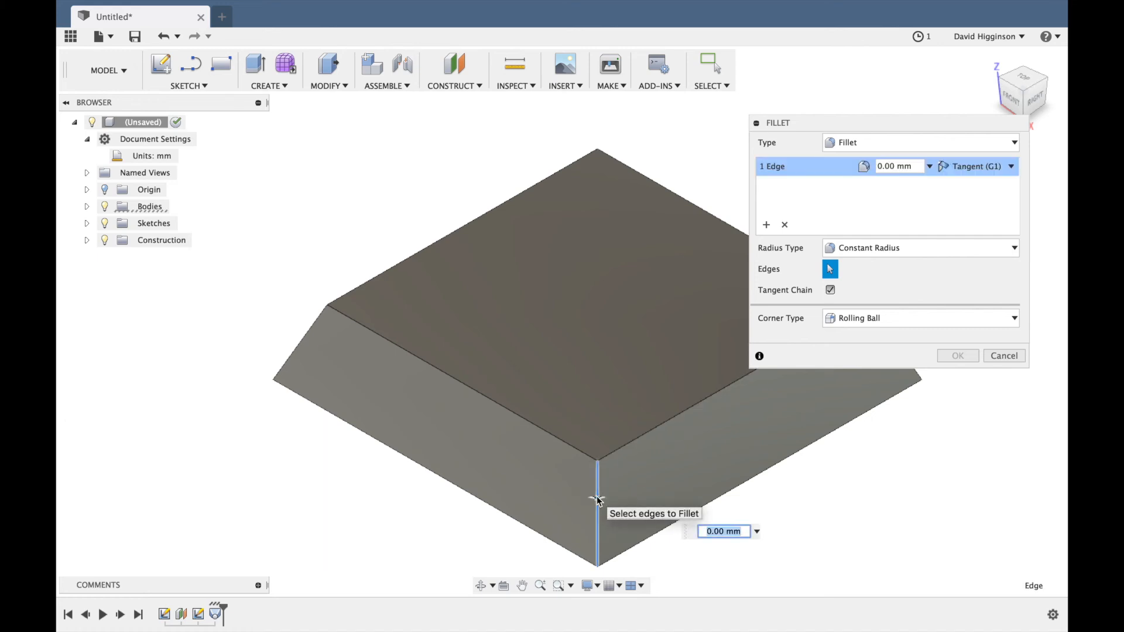
# Select the left, back and right sloped corner edges for filleting.
pyautogui.click(301, 333)
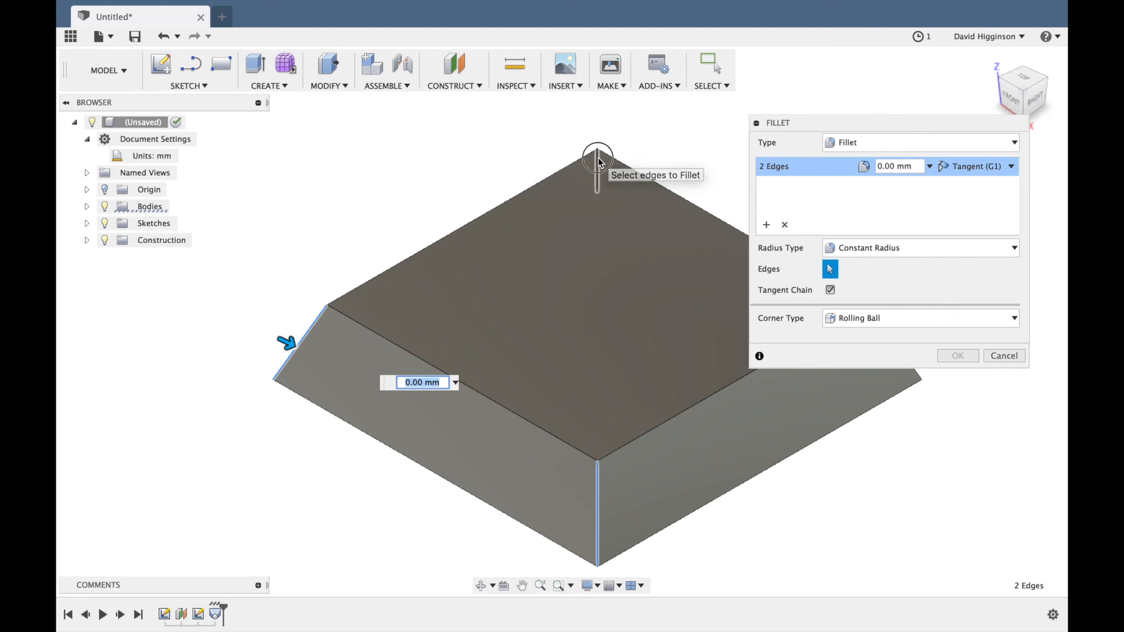
pyautogui.click(596, 157)
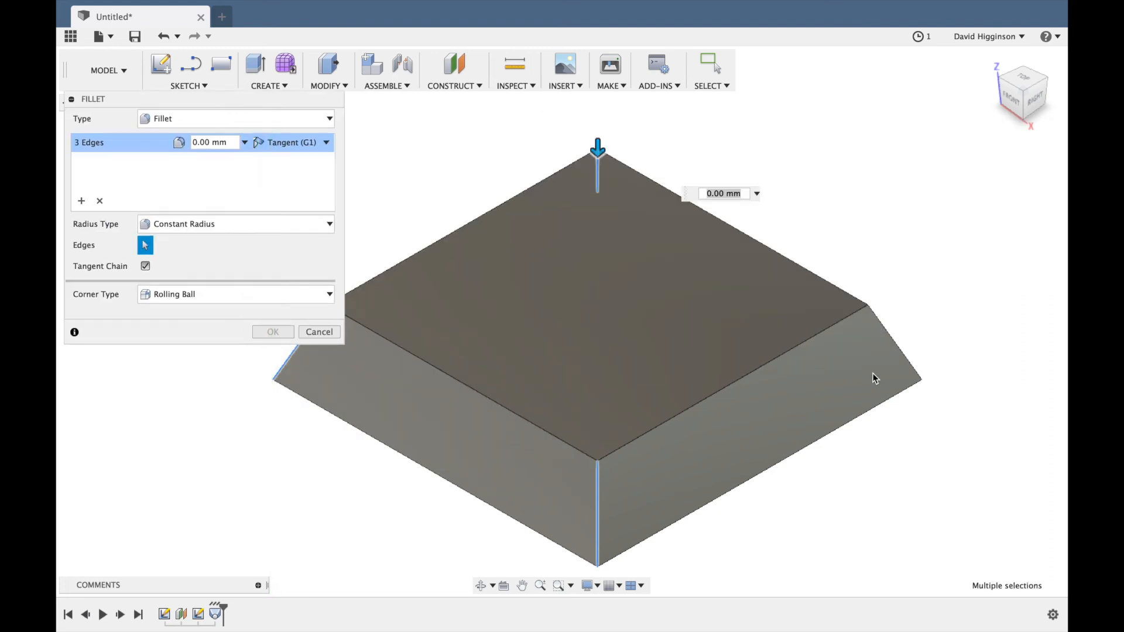
pyautogui.click(888, 322)
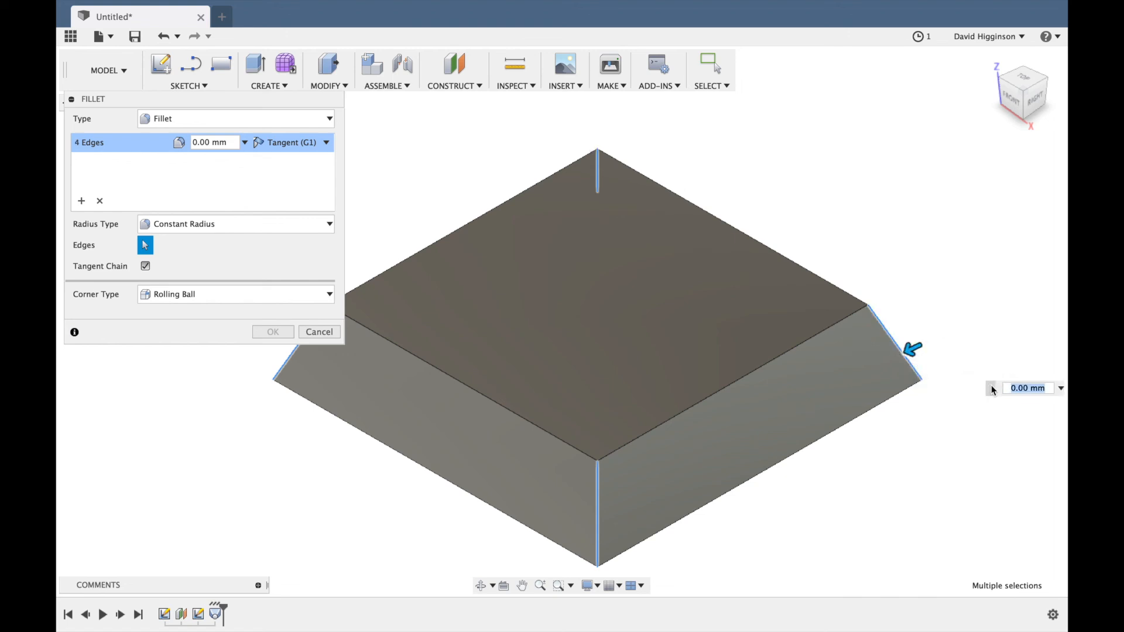